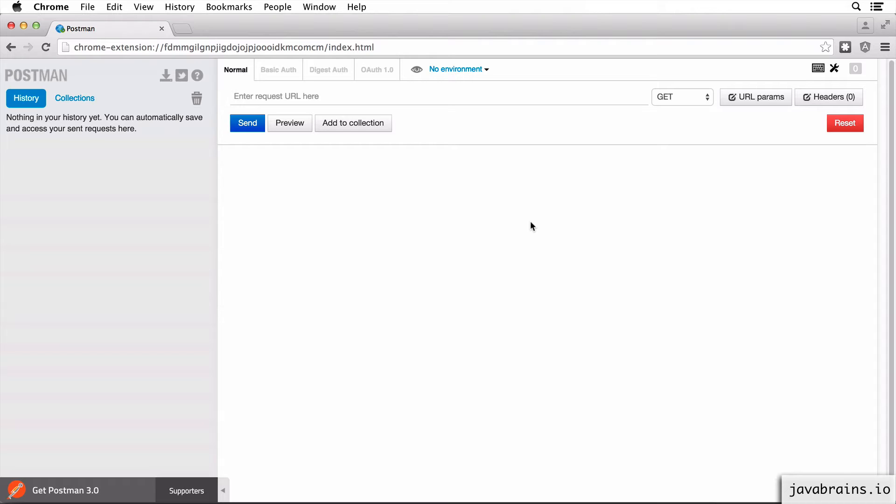
{"action": "mouse_move", "coordinate": [457, 232]}
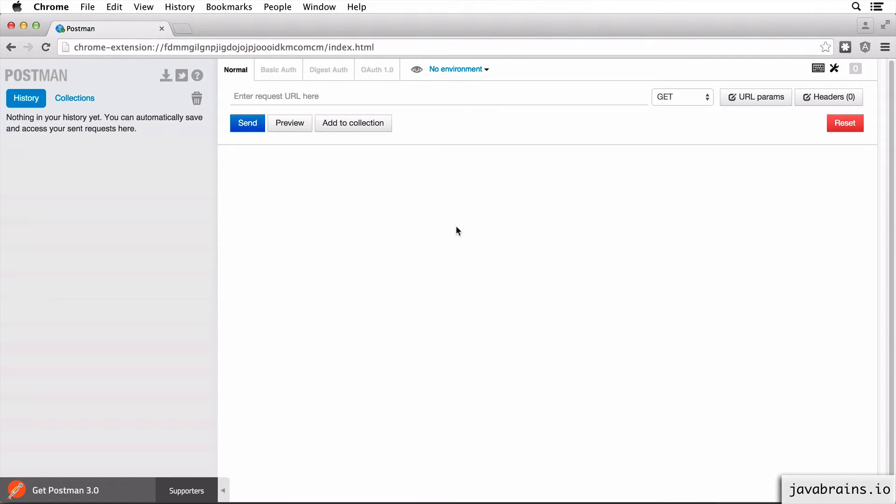
{"action": "mouse_move", "coordinate": [507, 173]}
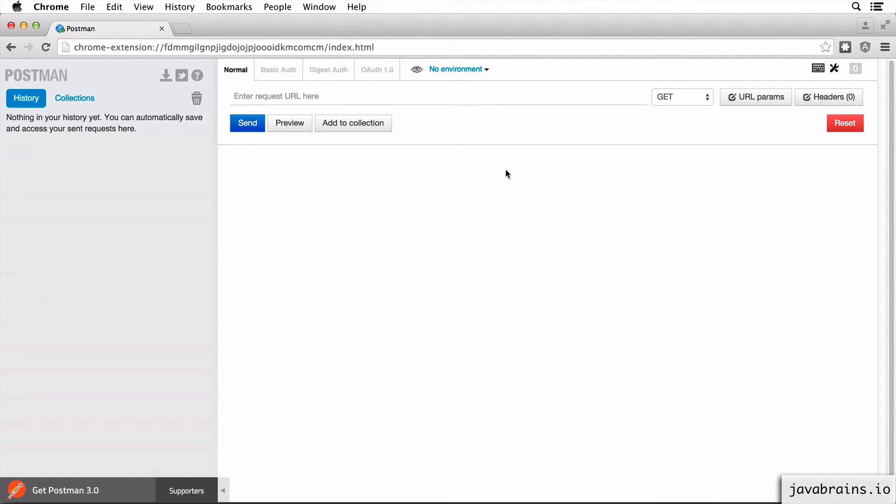
{"action": "mouse_move", "coordinate": [514, 187]}
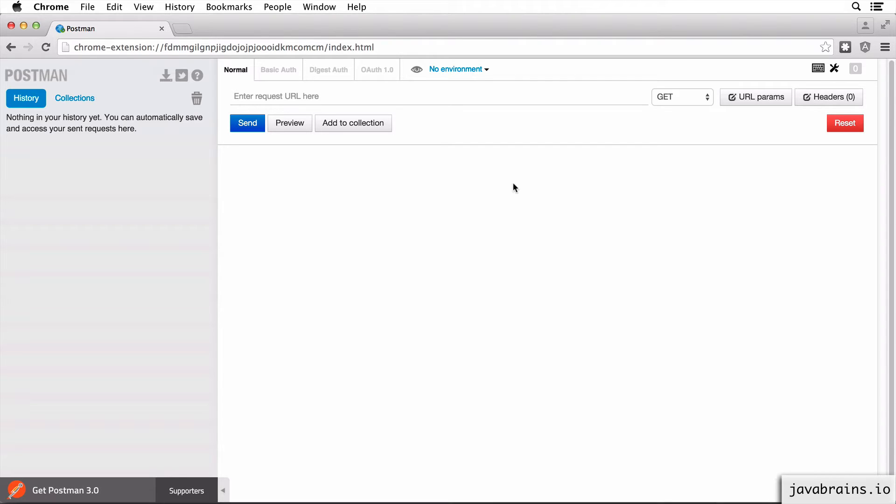
{"action": "mouse_move", "coordinate": [284, 127]}
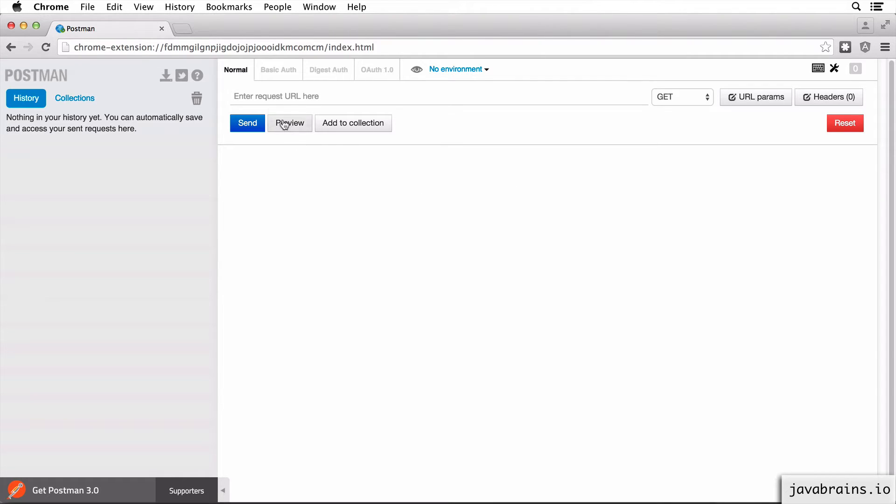
{"action": "mouse_move", "coordinate": [237, 82]}
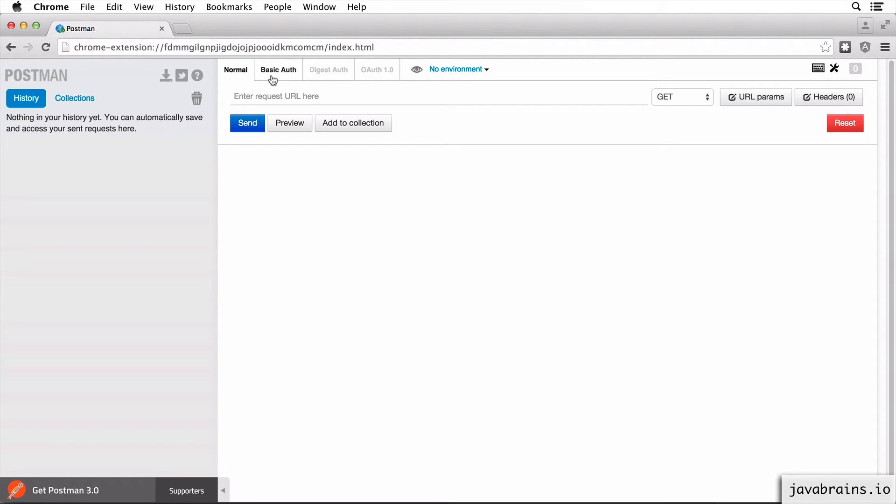
{"action": "left_click", "coordinate": [278, 69]}
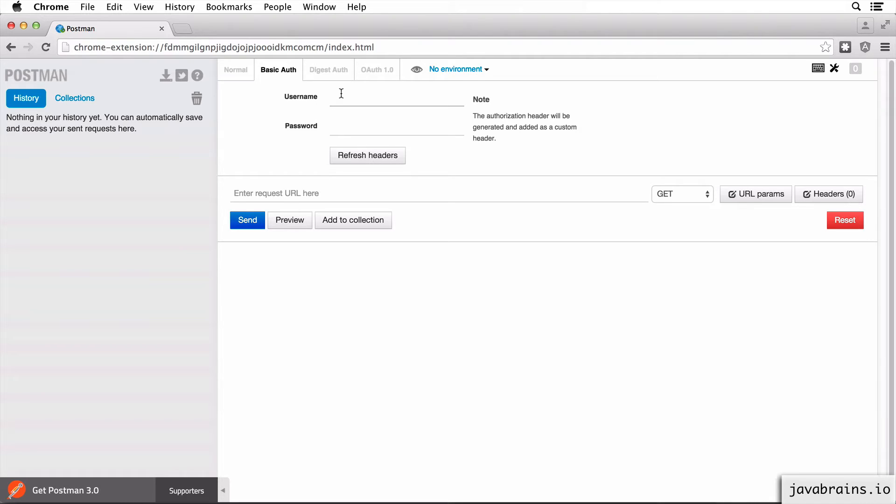
{"action": "mouse_move", "coordinate": [343, 97]}
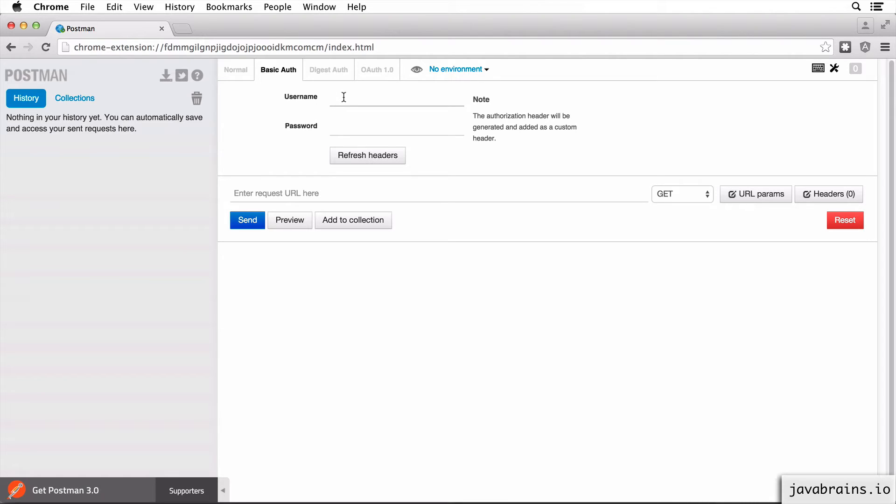
{"action": "mouse_move", "coordinate": [345, 119]}
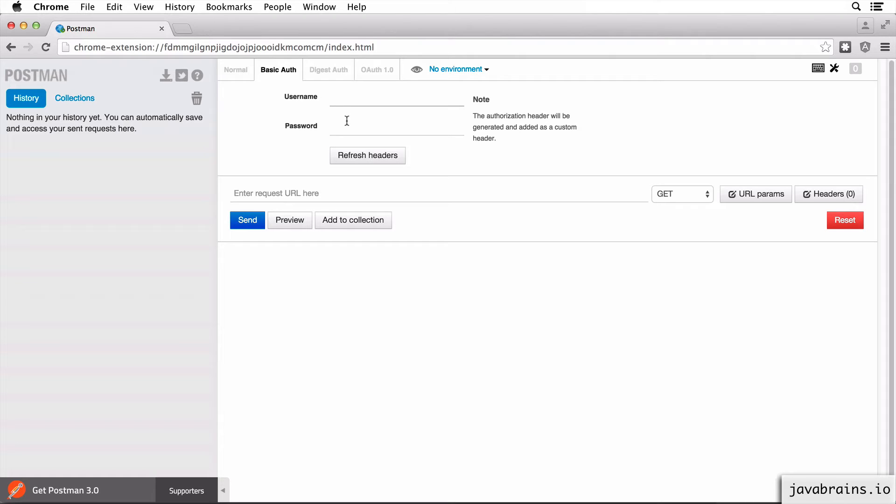
{"action": "mouse_move", "coordinate": [347, 124]}
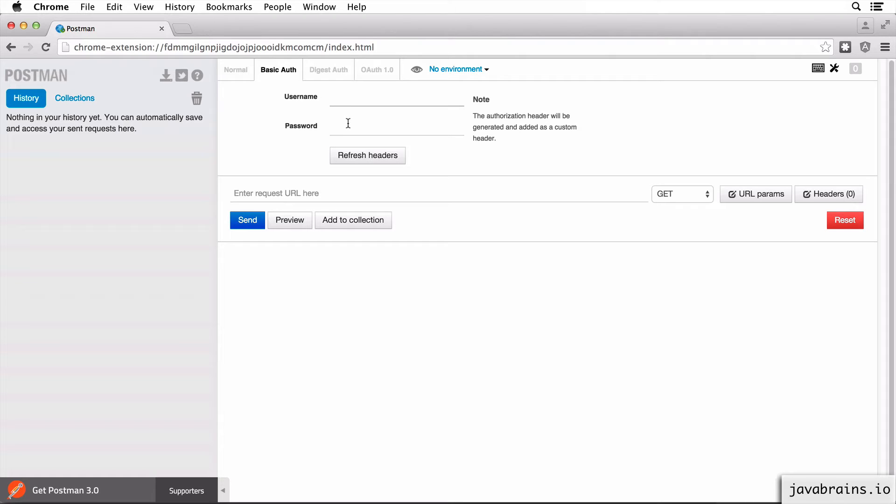
{"action": "mouse_move", "coordinate": [358, 127]}
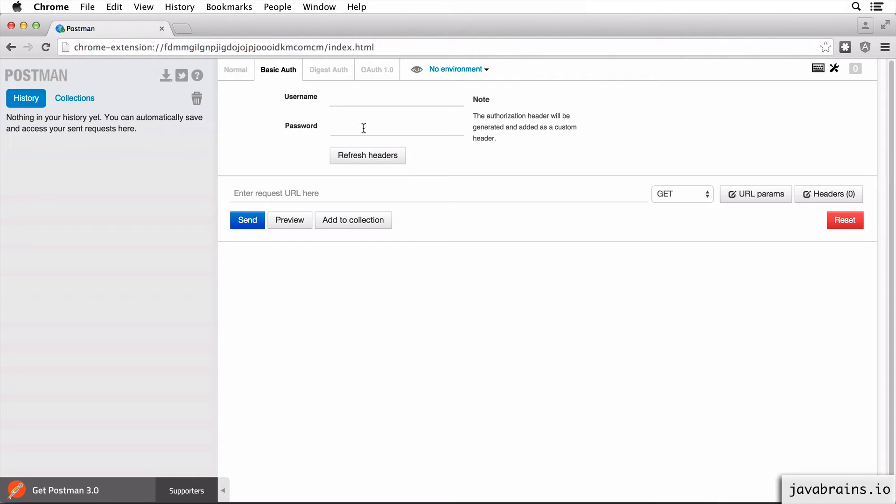
{"action": "mouse_move", "coordinate": [357, 181]}
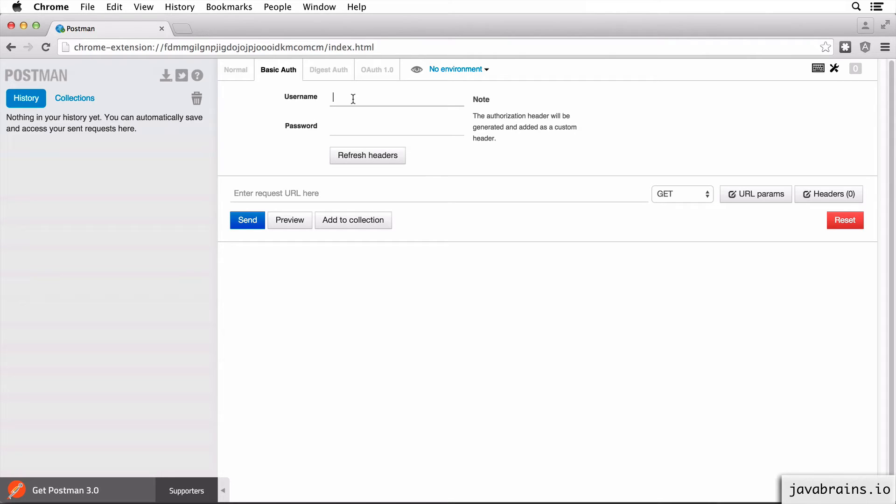
{"action": "type", "text": "u"}
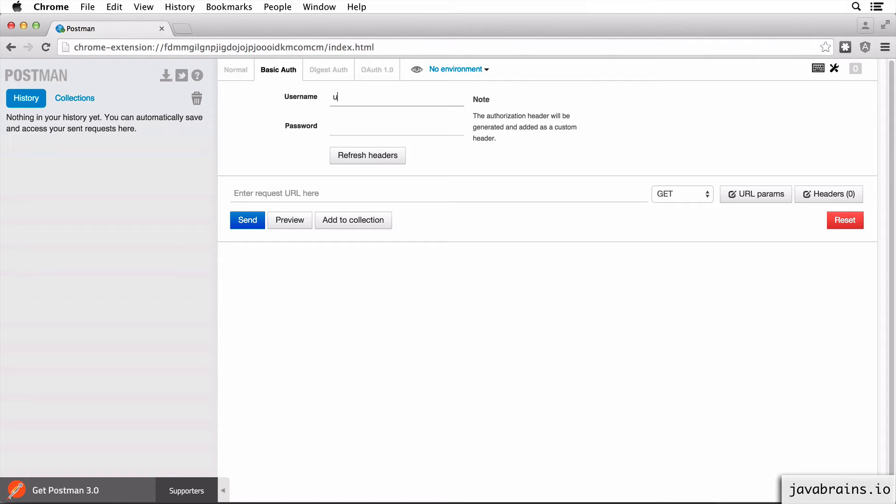
{"action": "type", "text": "ser"}
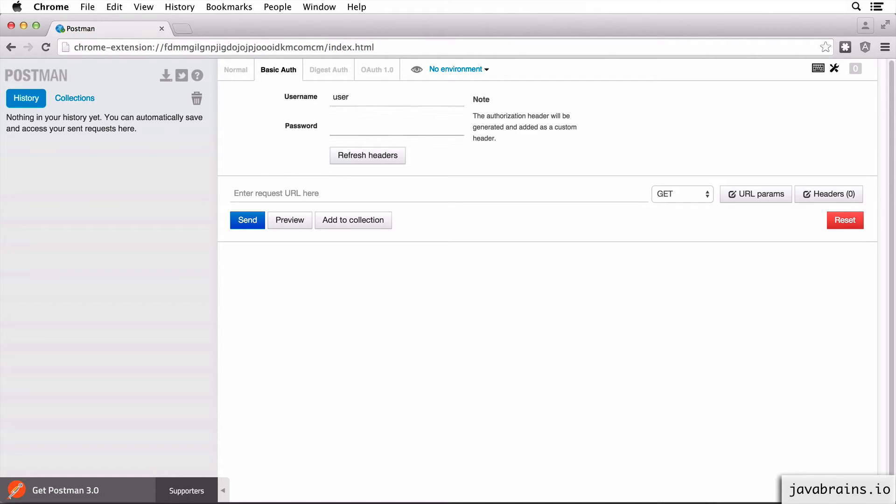
{"action": "type", "text": "password"}
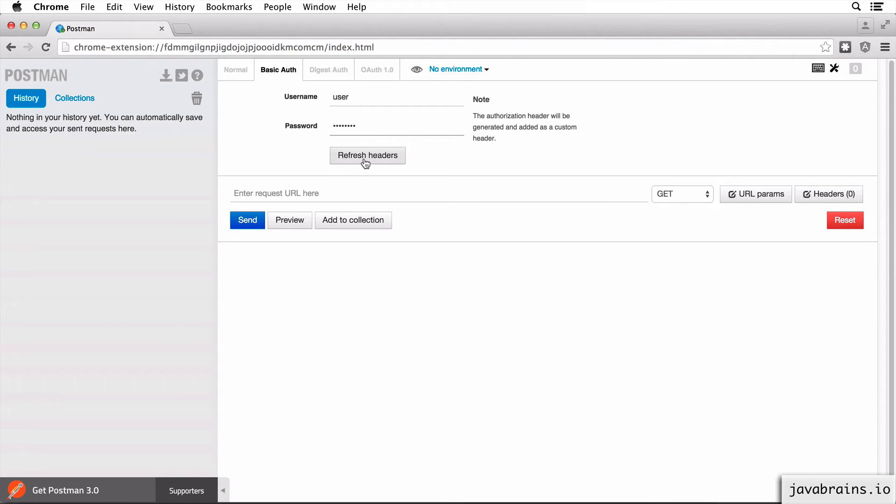
{"action": "left_click", "coordinate": [368, 155]}
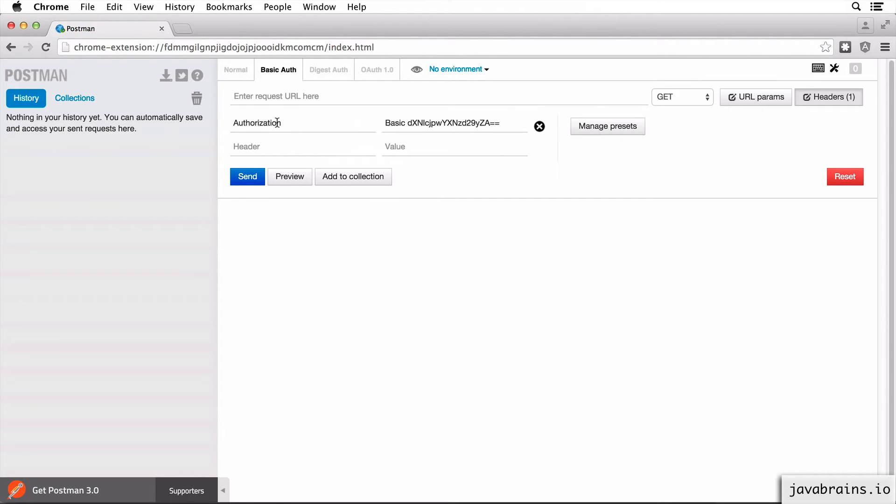
{"action": "mouse_move", "coordinate": [219, 127]}
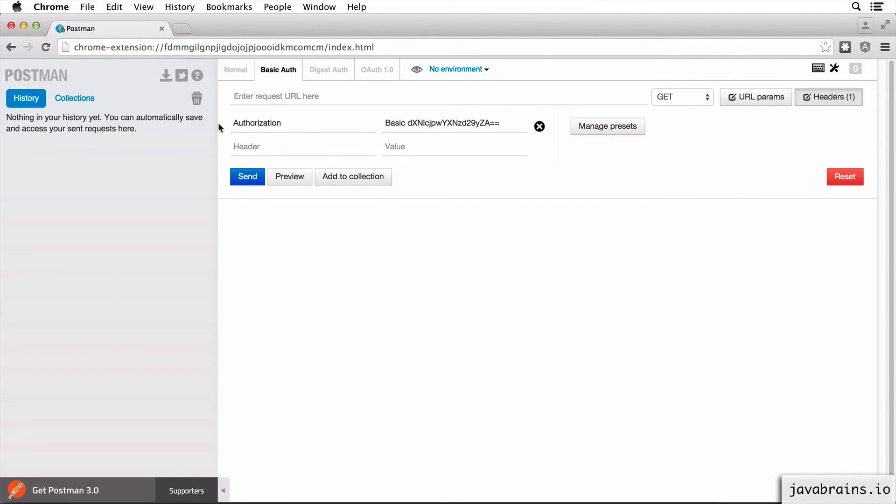
Highlight the encoded credentials portion of the generated Basic Authorization header value
{"action": "double_click", "coordinate": [257, 123]}
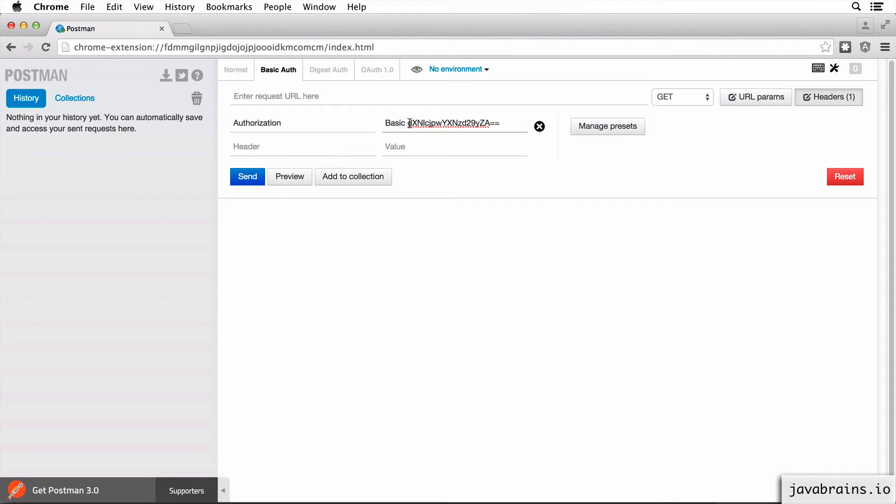
{"action": "left_click_drag", "start_coordinate": [408, 123], "coordinate": [495, 123]}
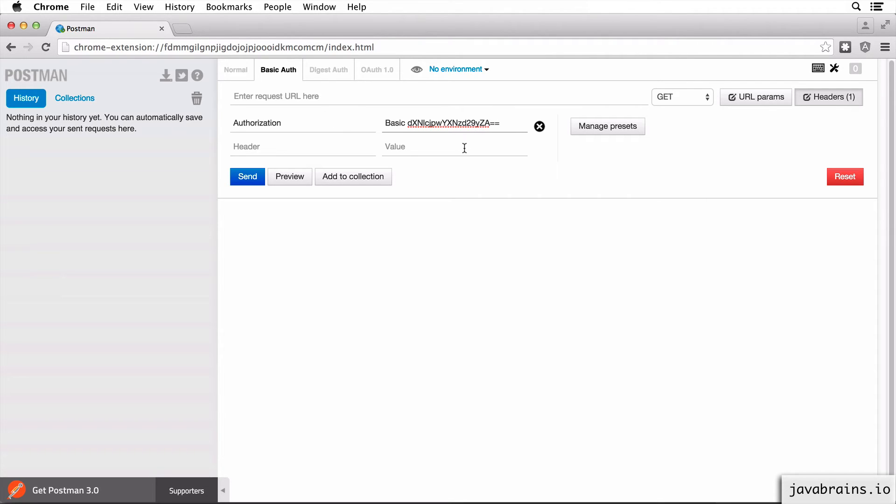
{"action": "mouse_move", "coordinate": [432, 132]}
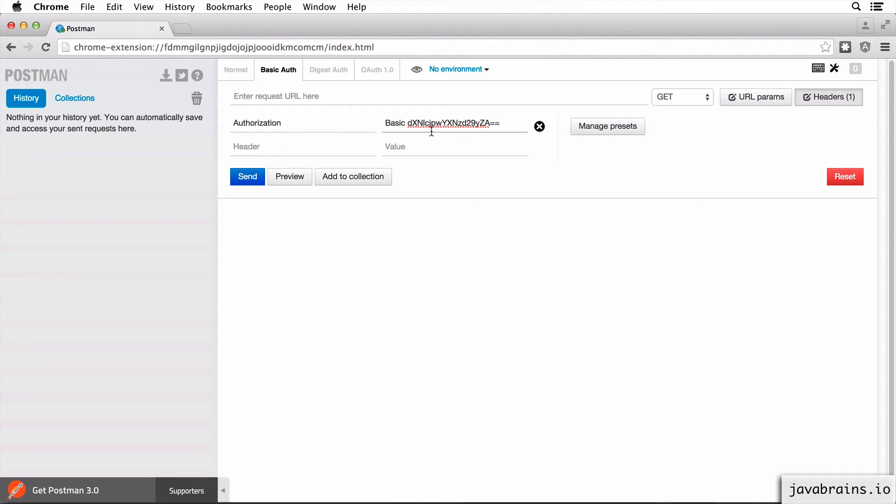
{"action": "mouse_move", "coordinate": [447, 110]}
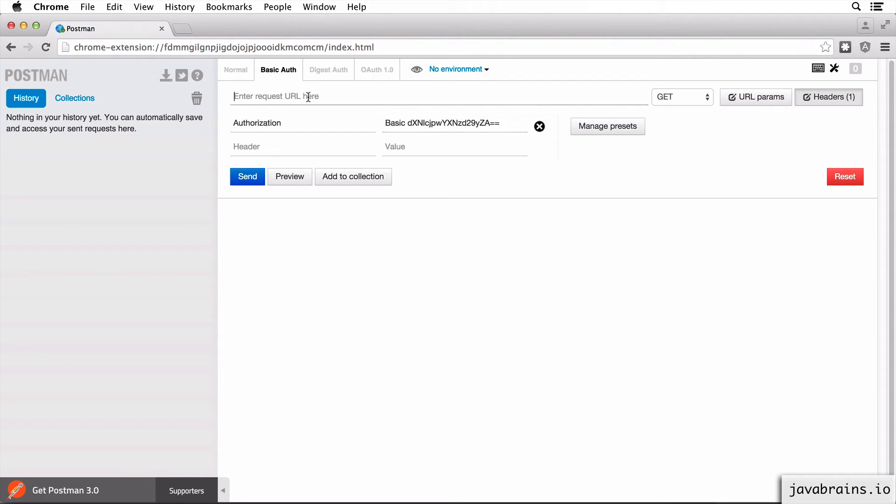
{"action": "mouse_move", "coordinate": [256, 176]}
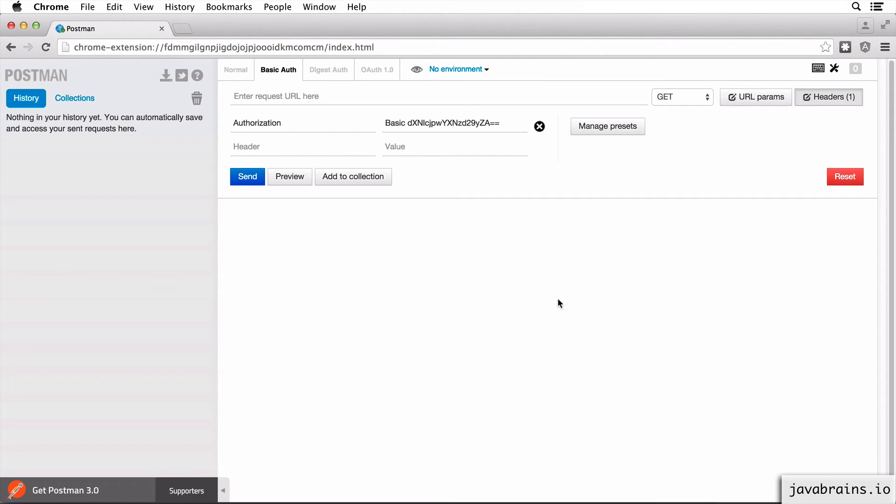
{"action": "mouse_move", "coordinate": [426, 366]}
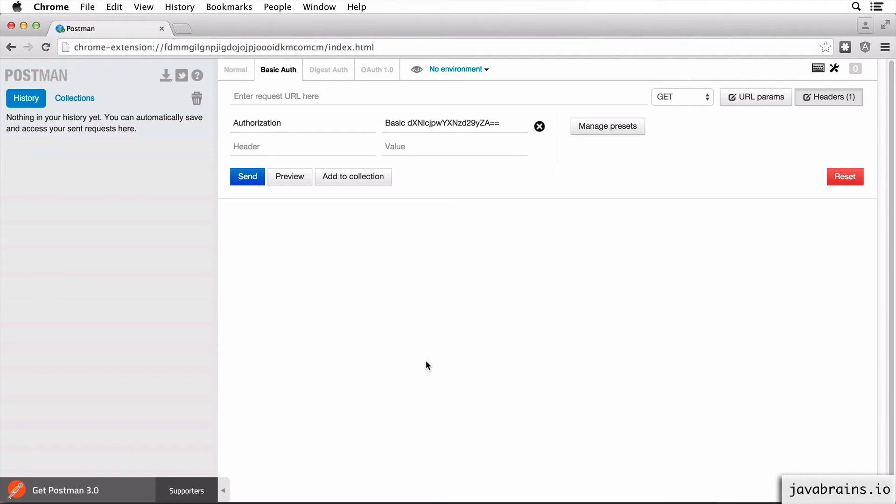
{"action": "mouse_move", "coordinate": [115, 491]}
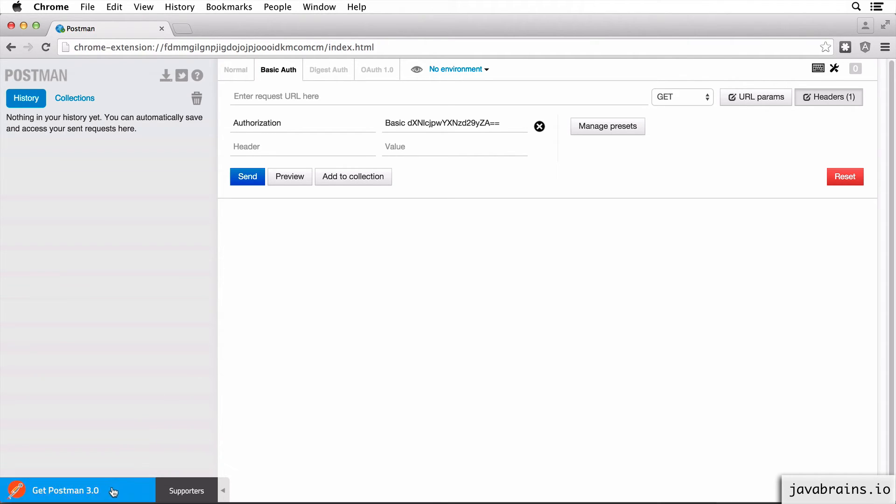
{"action": "mouse_move", "coordinate": [399, 398]}
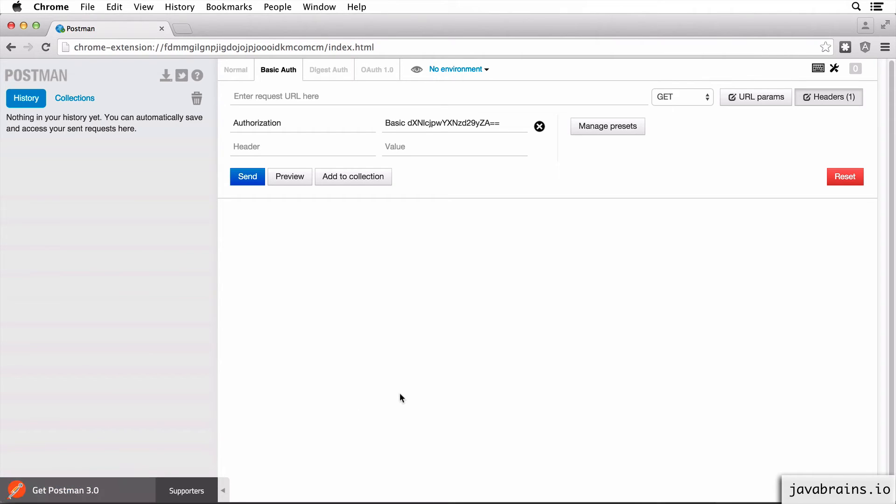
{"action": "mouse_move", "coordinate": [381, 349]}
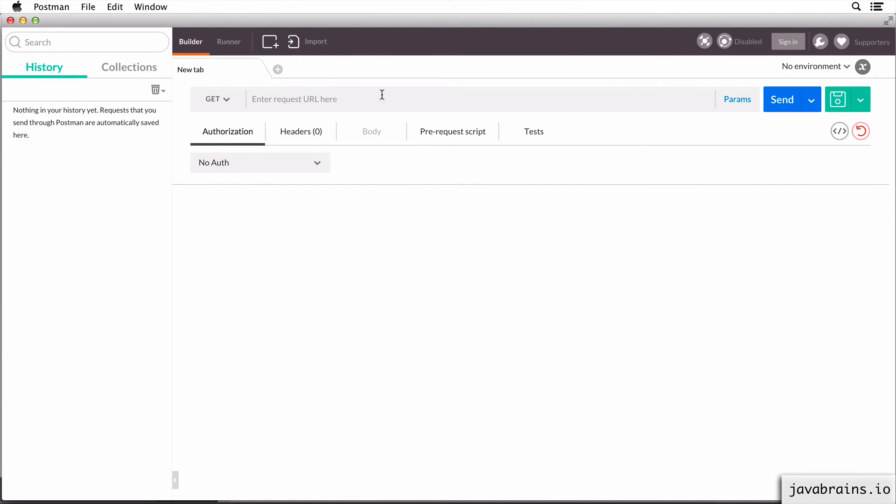
{"action": "mouse_move", "coordinate": [238, 140]}
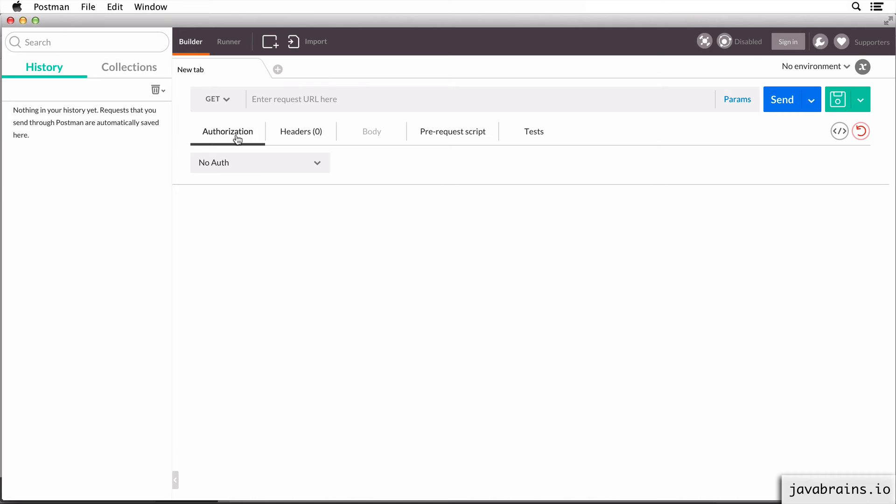
{"action": "mouse_move", "coordinate": [267, 164]}
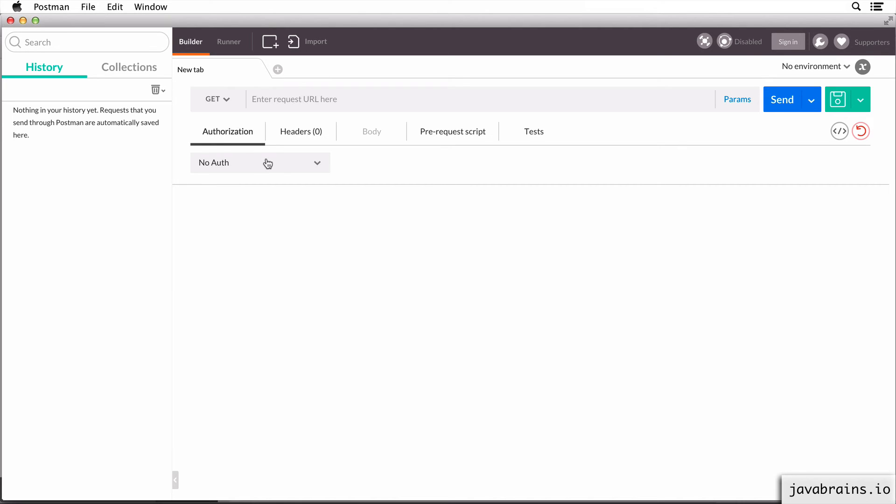
In Postman 3.0, choose Basic Auth with 'user' and 'password' and update the request to add the header
{"action": "left_click", "coordinate": [260, 162]}
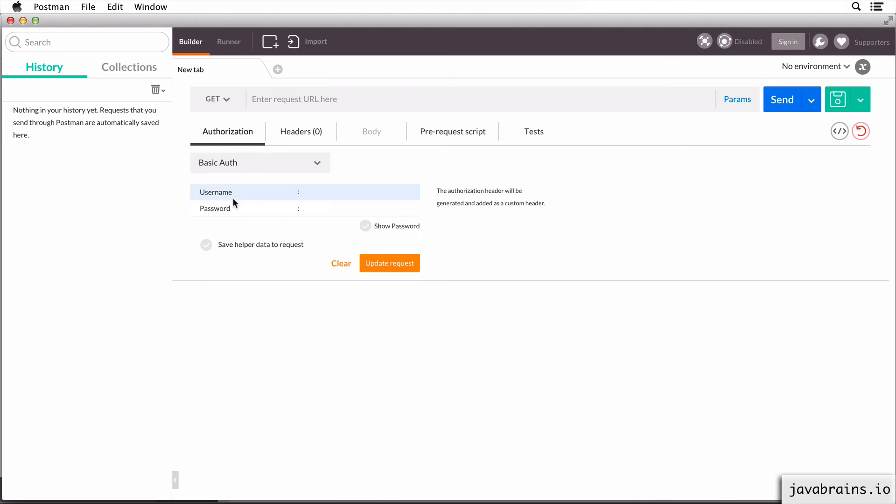
{"action": "mouse_move", "coordinate": [228, 202]}
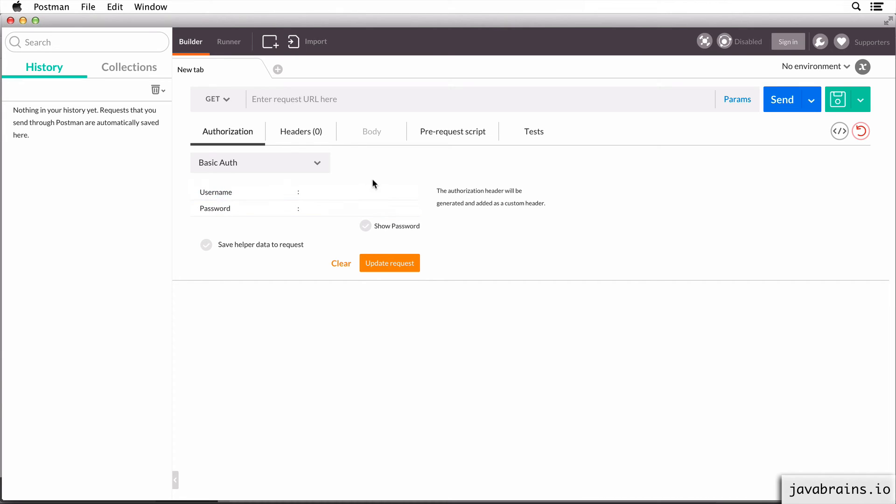
{"action": "type", "text": "user"}
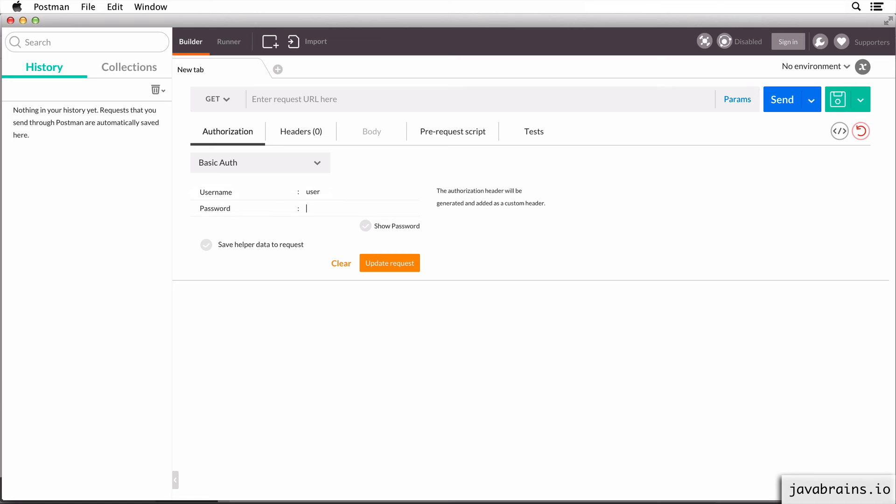
{"action": "type", "text": "password"}
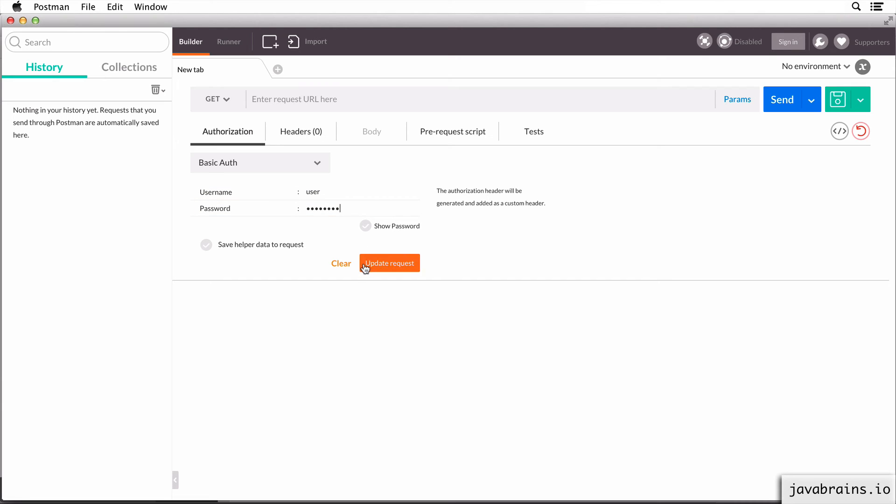
{"action": "left_click", "coordinate": [389, 263]}
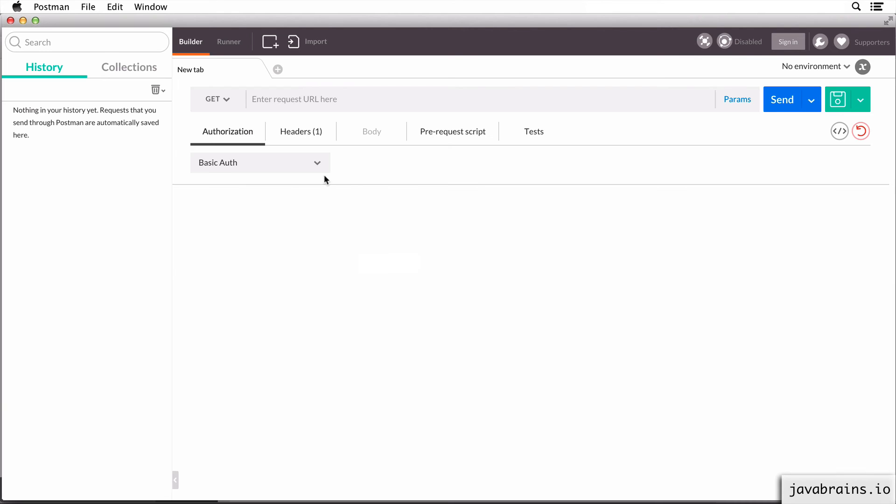
View the request's single header and select the encoded part of the Authorization value
{"action": "left_click", "coordinate": [300, 130]}
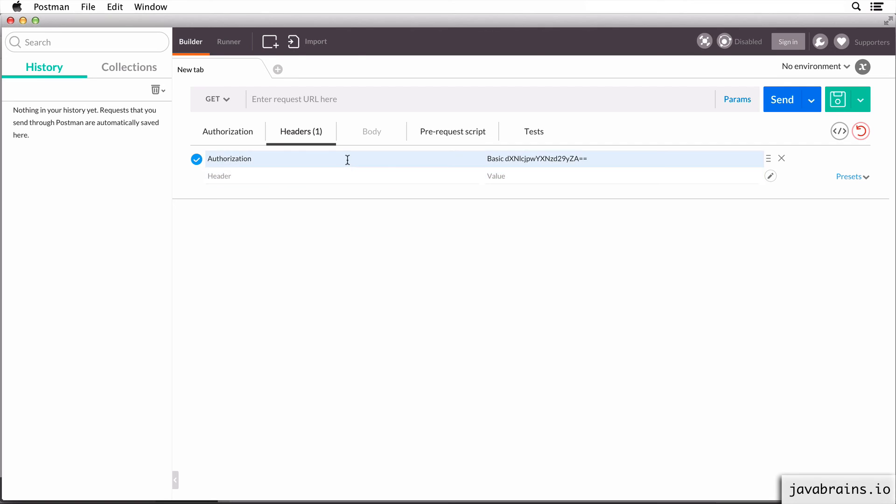
{"action": "mouse_move", "coordinate": [410, 226]}
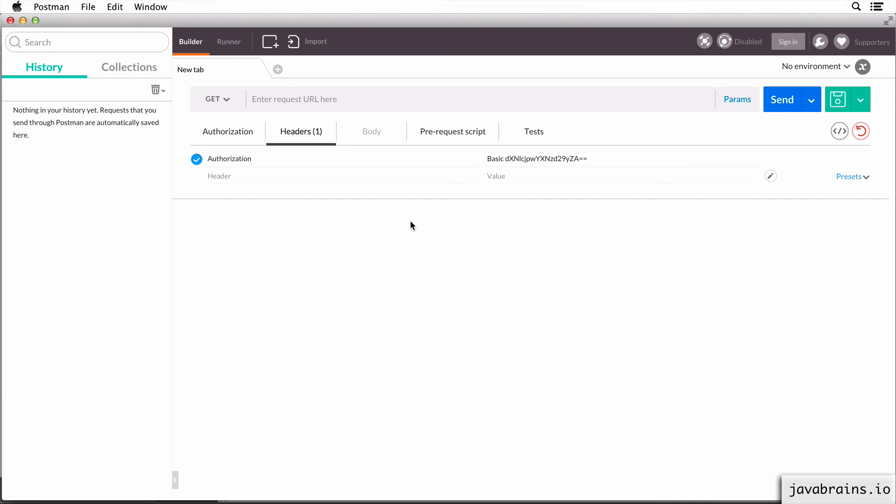
{"action": "double_click", "coordinate": [541, 157]}
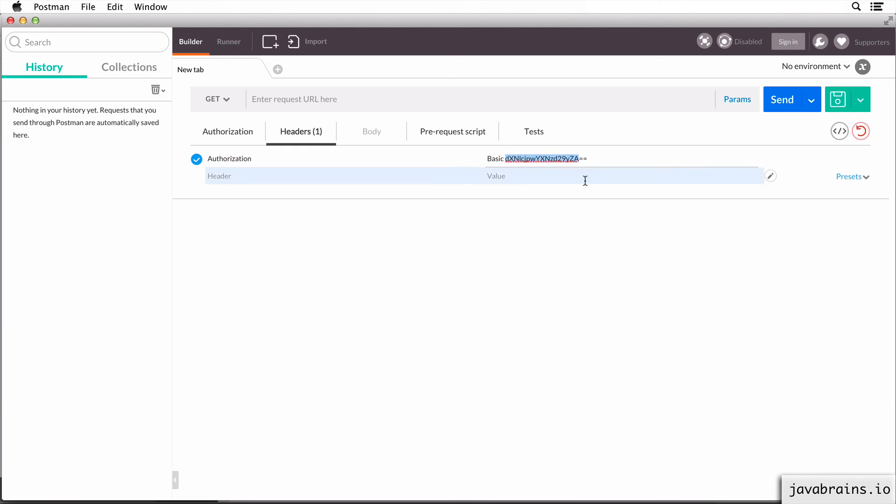
{"action": "left_click", "coordinate": [554, 267]}
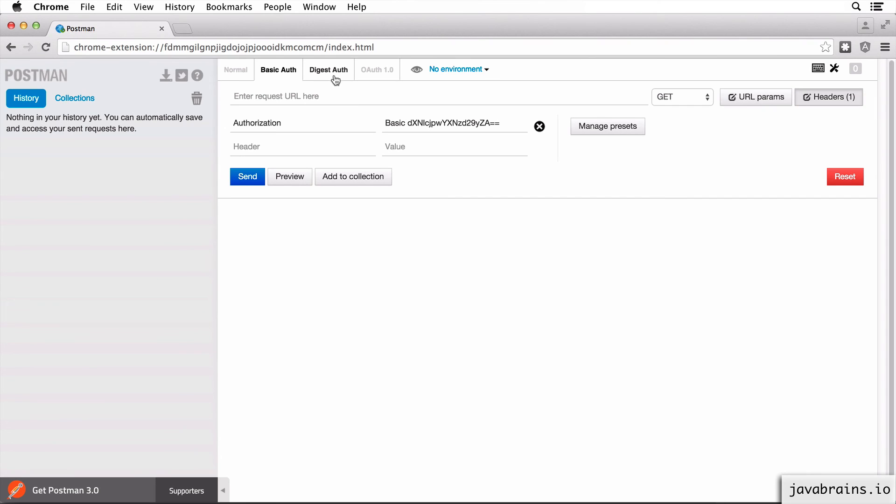
{"action": "mouse_move", "coordinate": [311, 83]}
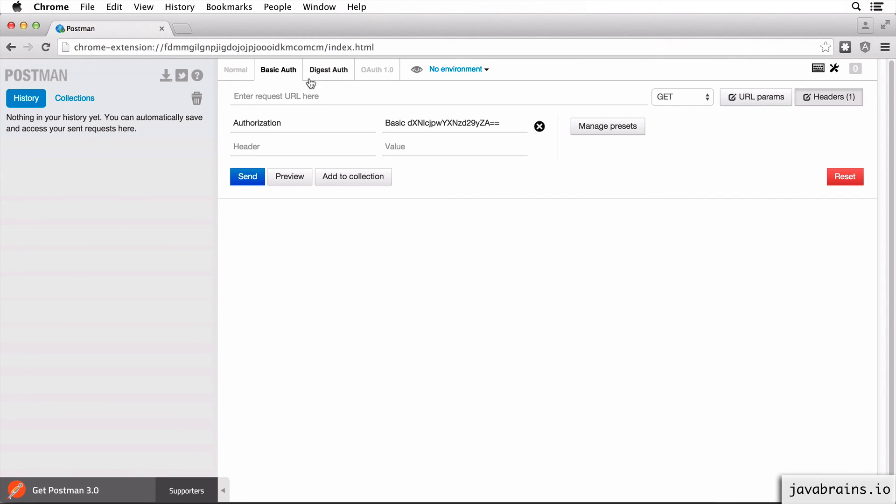
Browse Digest Auth and OAuth 1.0 settings, then return to Basic Auth showing username 'user'
{"action": "left_click", "coordinate": [329, 69]}
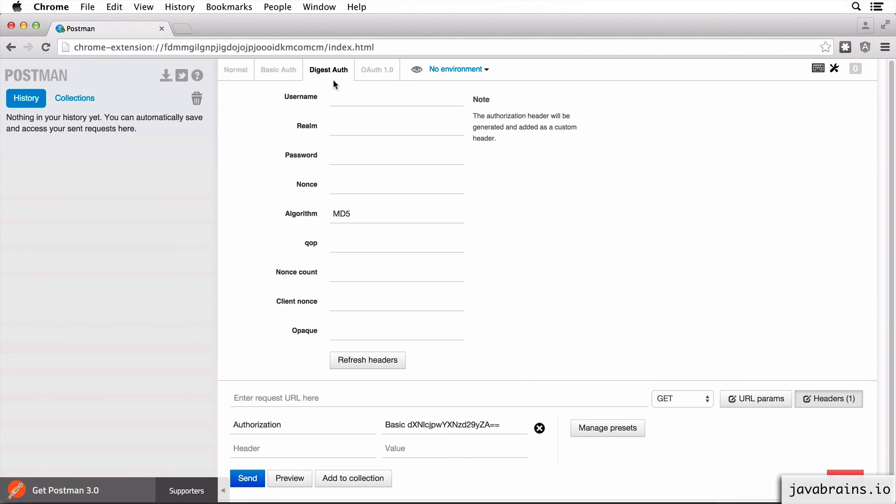
{"action": "mouse_move", "coordinate": [356, 77]}
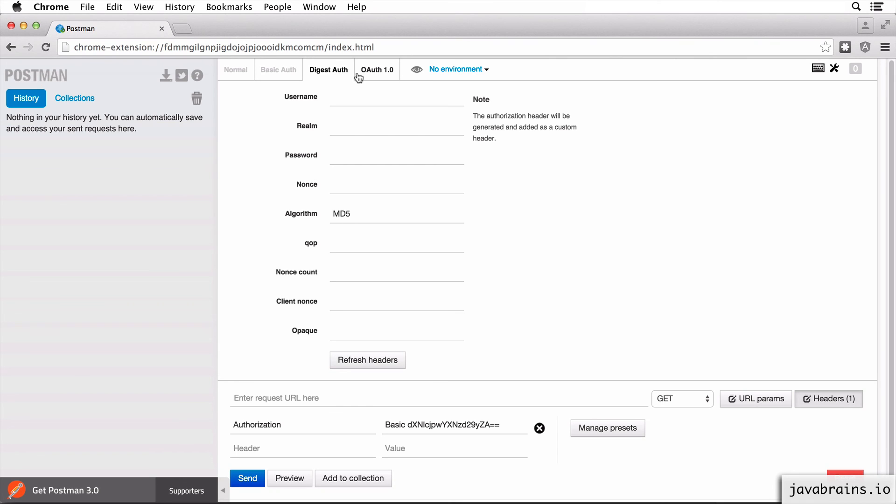
{"action": "left_click", "coordinate": [377, 69]}
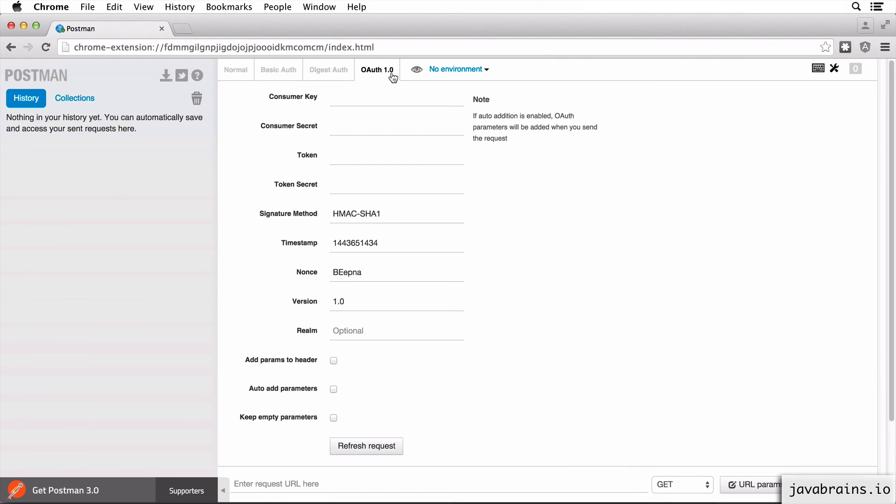
{"action": "mouse_move", "coordinate": [368, 283]}
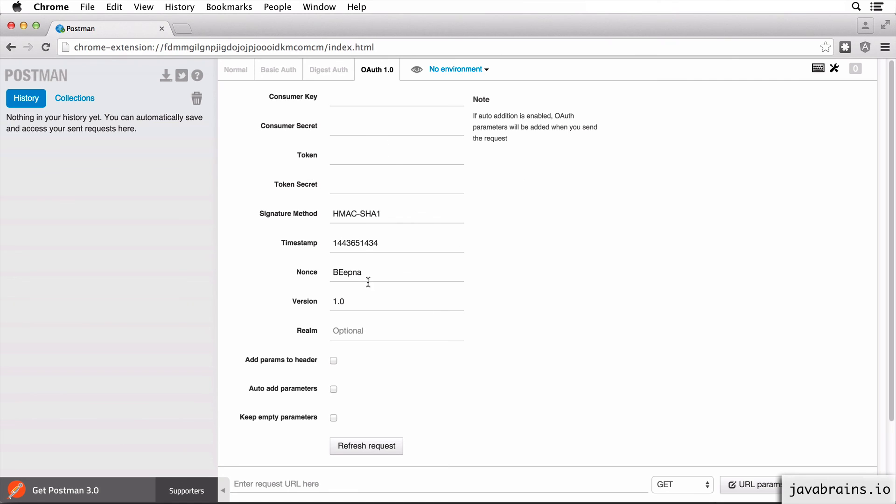
{"action": "left_click", "coordinate": [329, 69]}
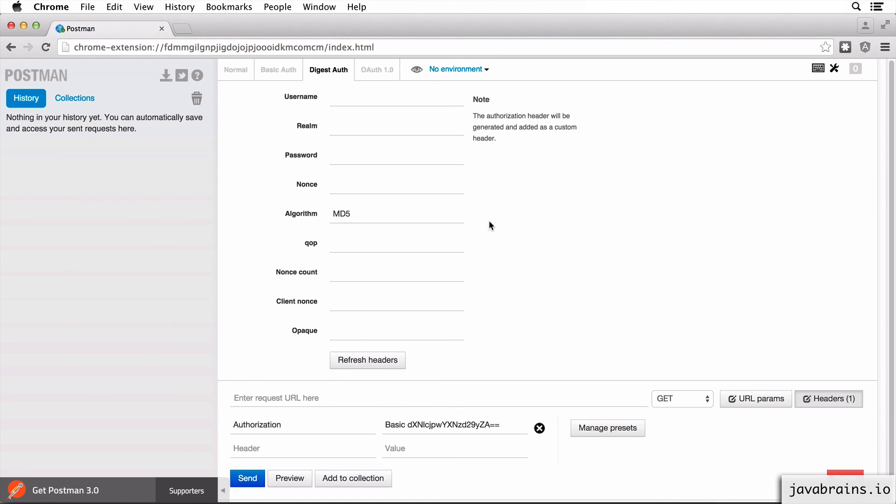
{"action": "mouse_move", "coordinate": [298, 79]}
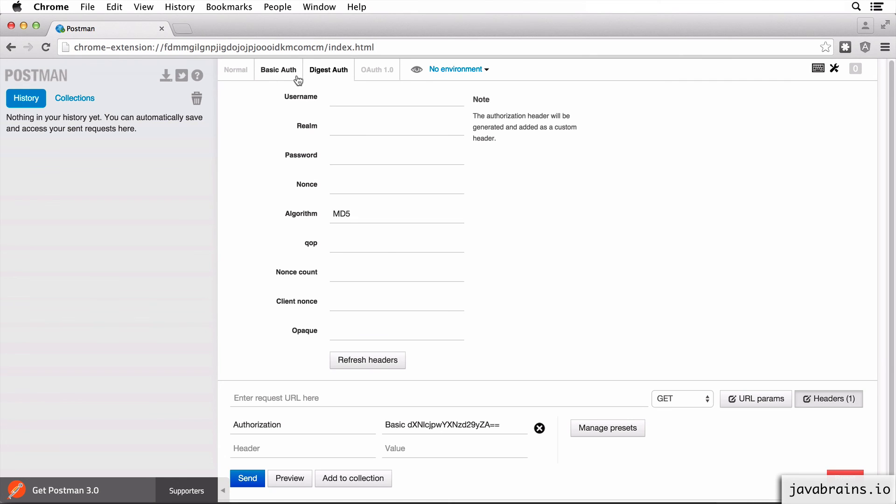
{"action": "left_click", "coordinate": [278, 69]}
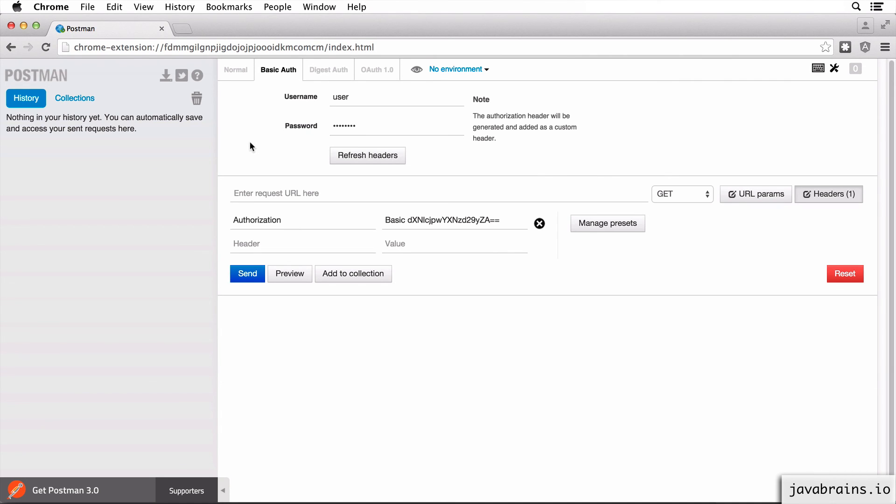